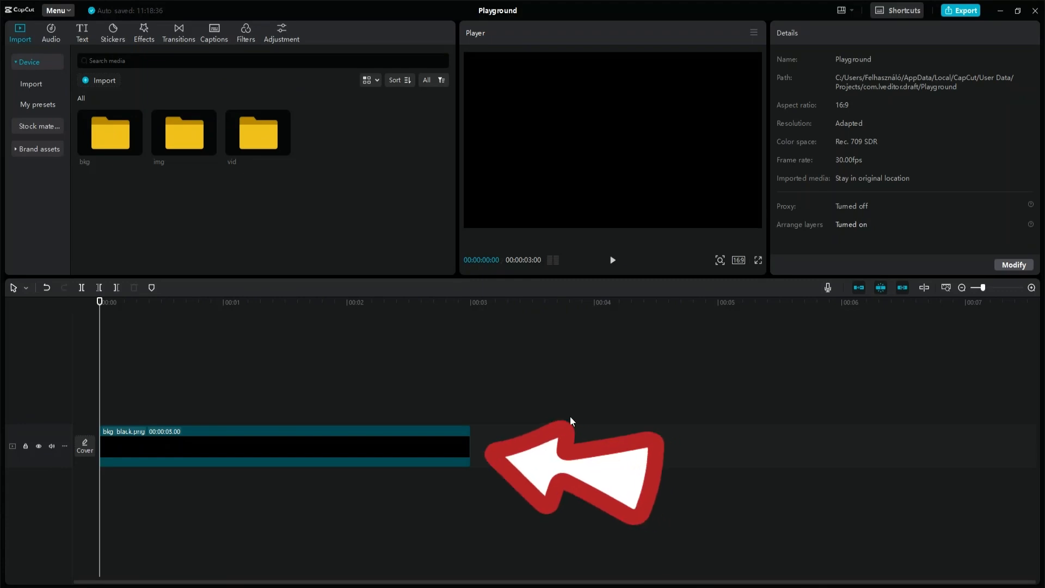
Open the 'big' media folder to layer blg_white.png above the black clip.
double_click(110, 132)
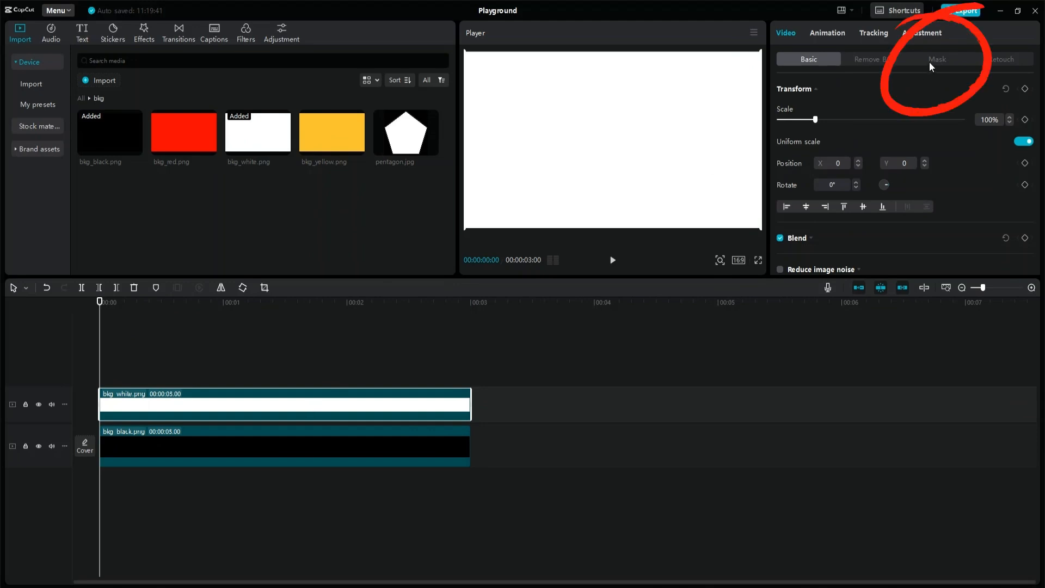
Give the white clip a rectangle mask to form a square frame.
click(936, 59)
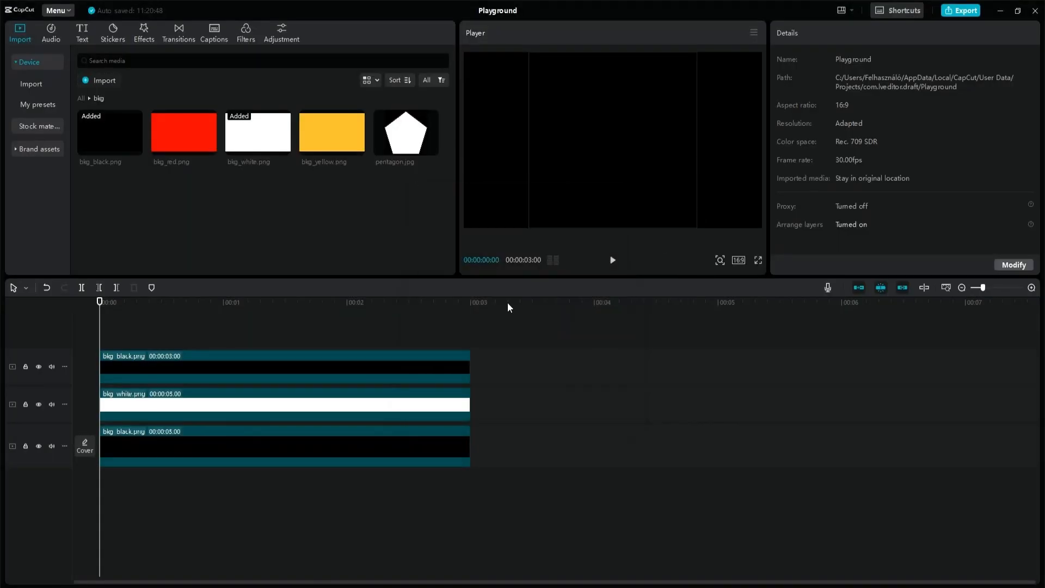
Combine the top black and white clips into a compound clip and show Combo animations.
click(283, 366)
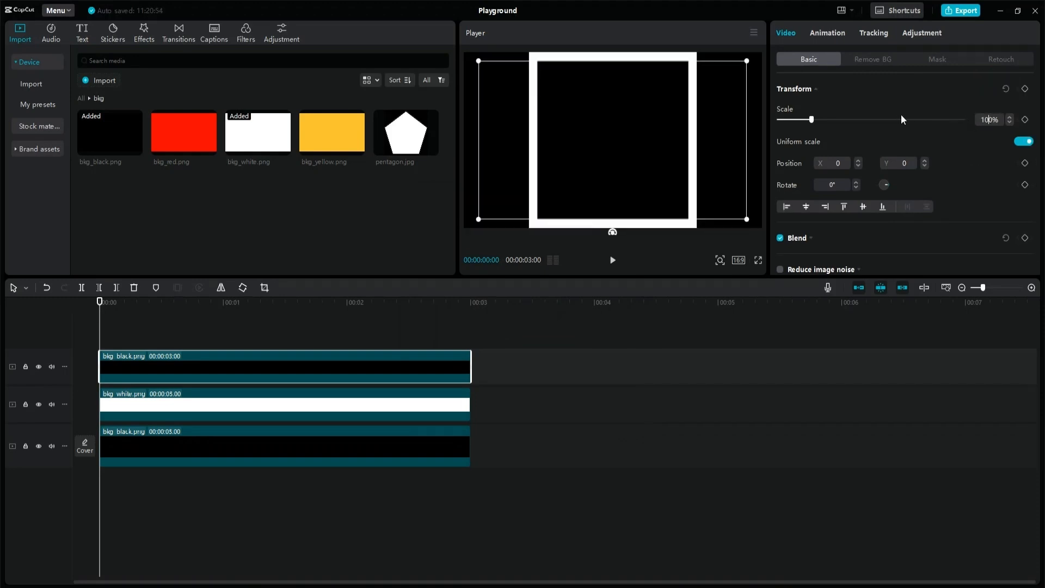
click(936, 59)
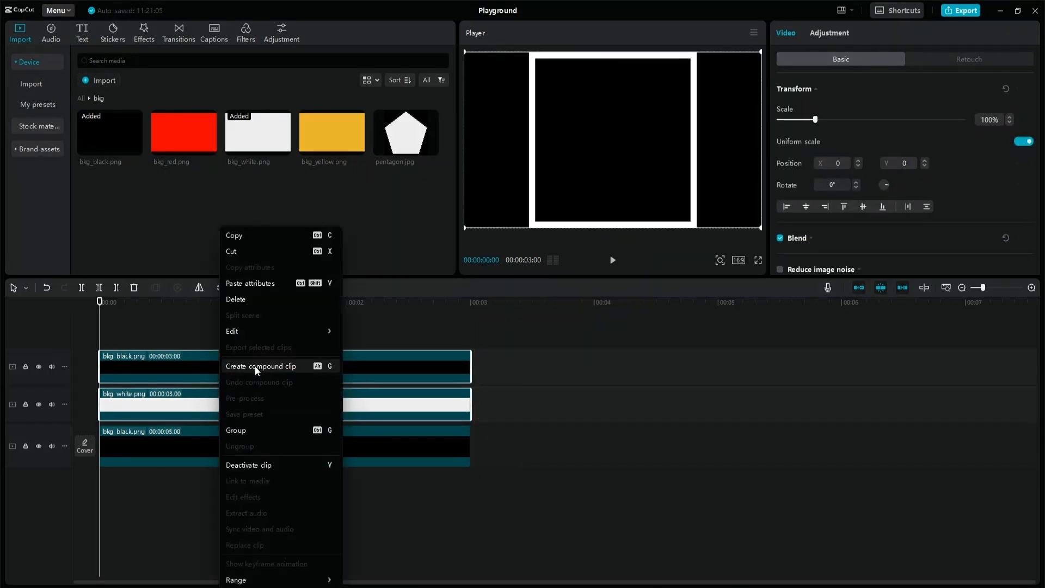
click(261, 366)
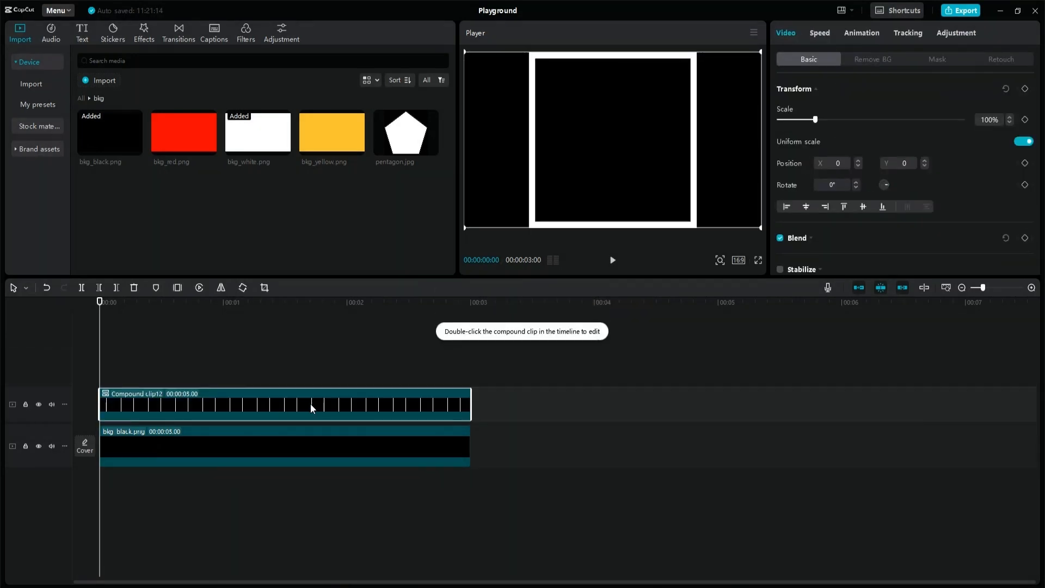
click(861, 33)
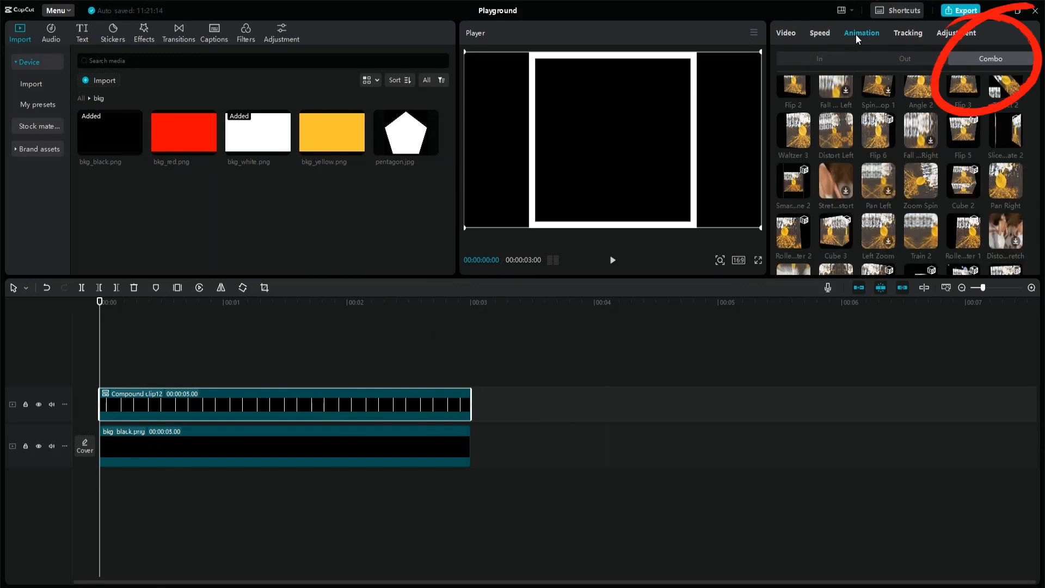
Apply the Cube 2 combo animation and browse the remaining presets.
click(962, 182)
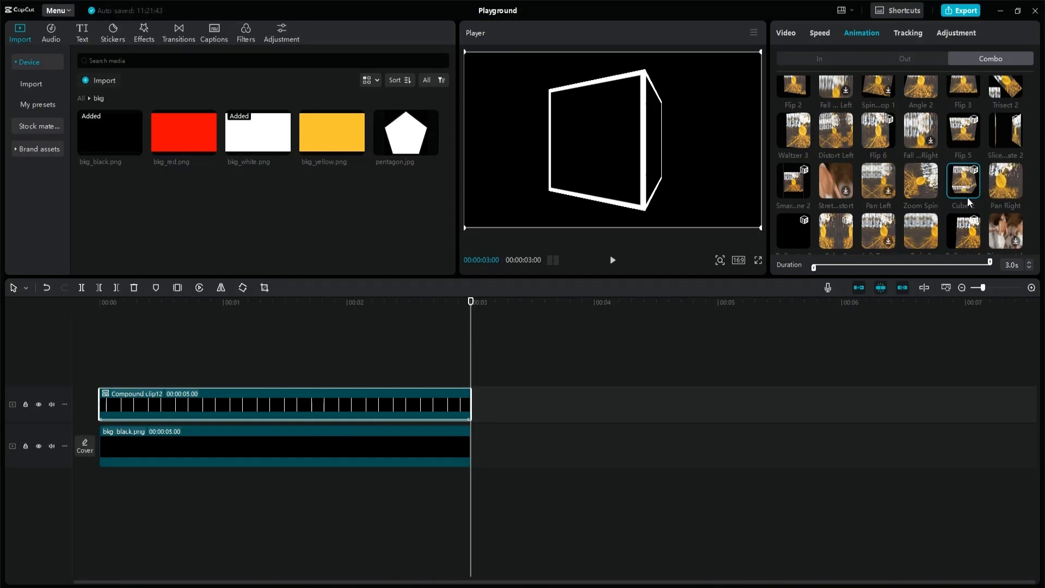
scroll(down, 3)
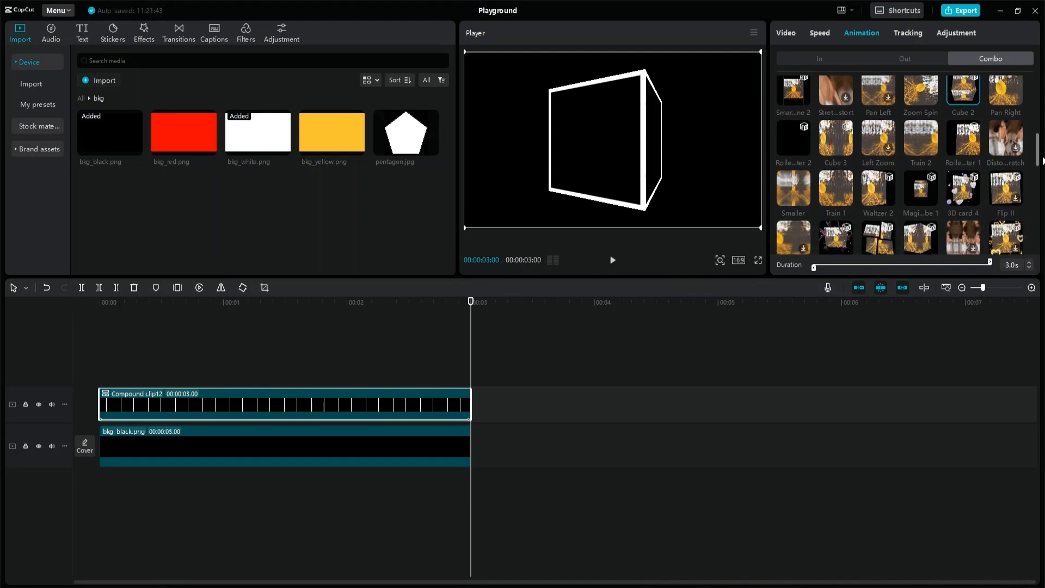
scroll(down, 3)
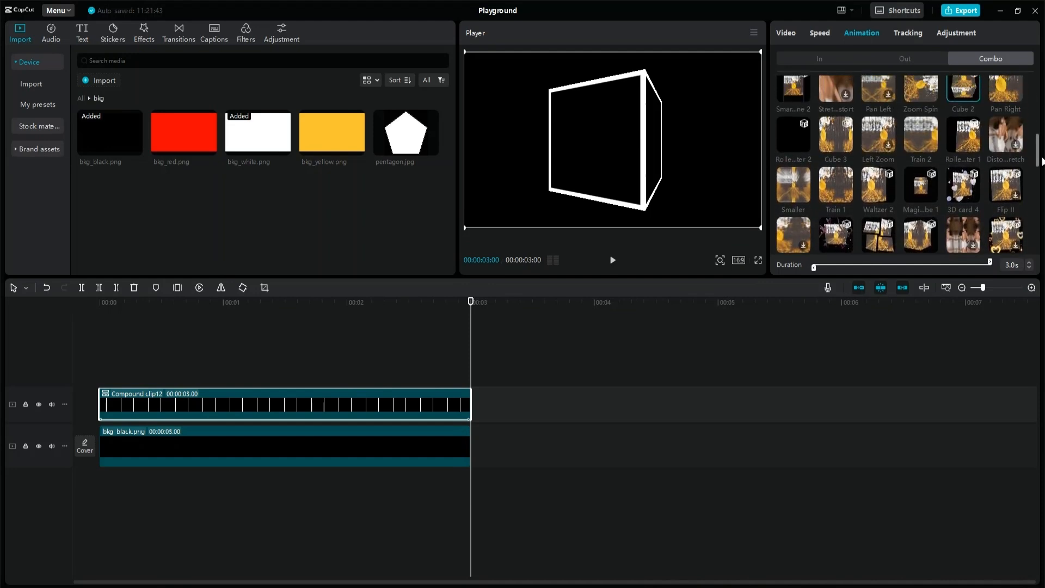
click(610, 259)
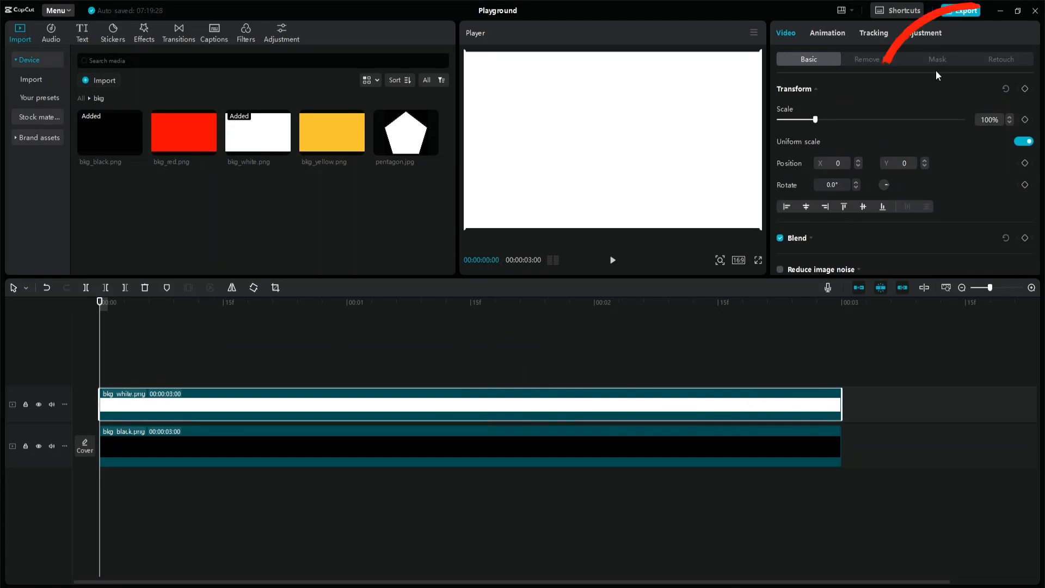
Apply a reversed rectangle mask to the white clip, then show Combo presets.
click(936, 59)
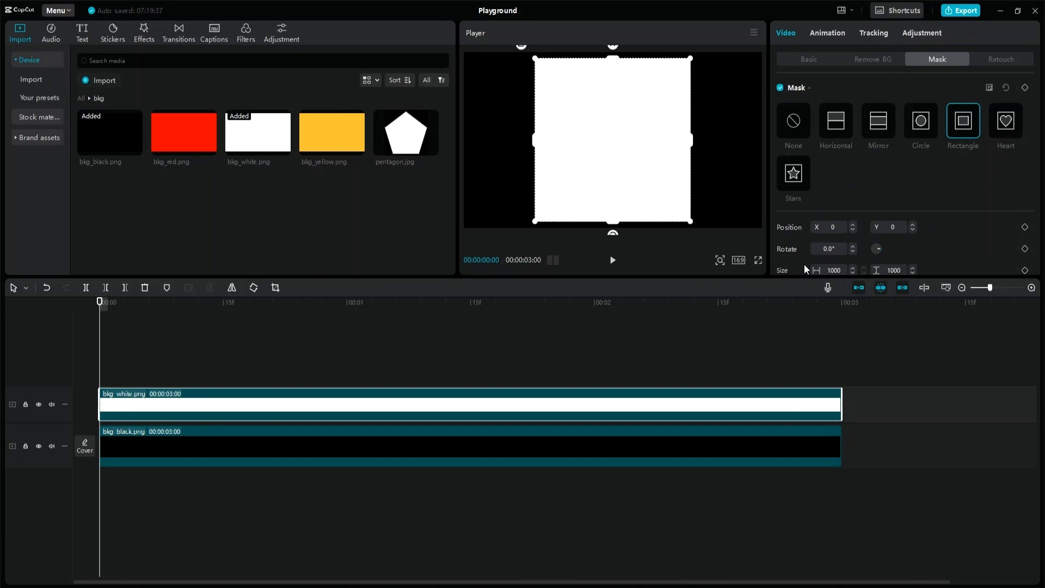
click(988, 87)
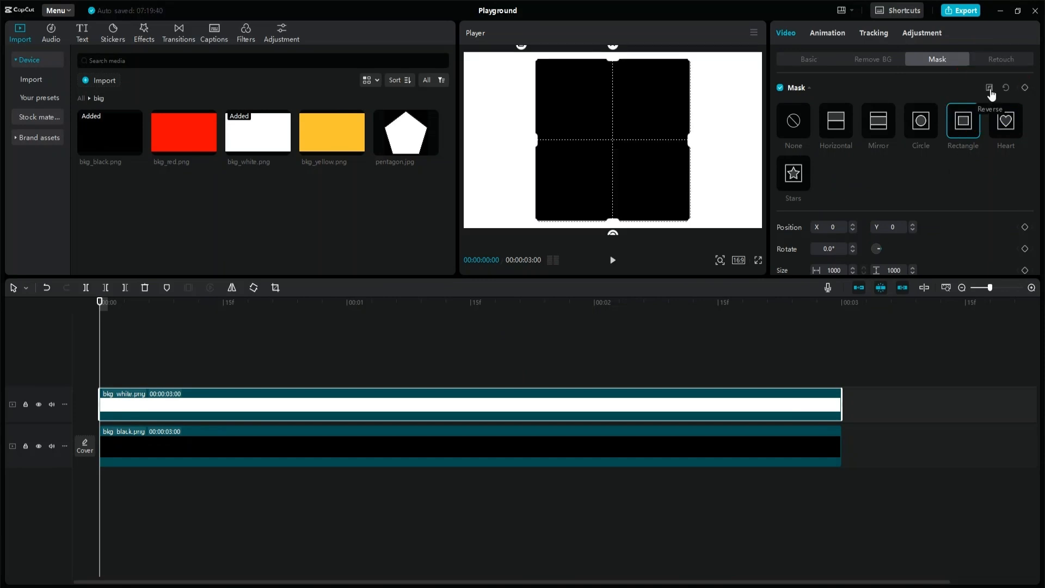
click(827, 32)
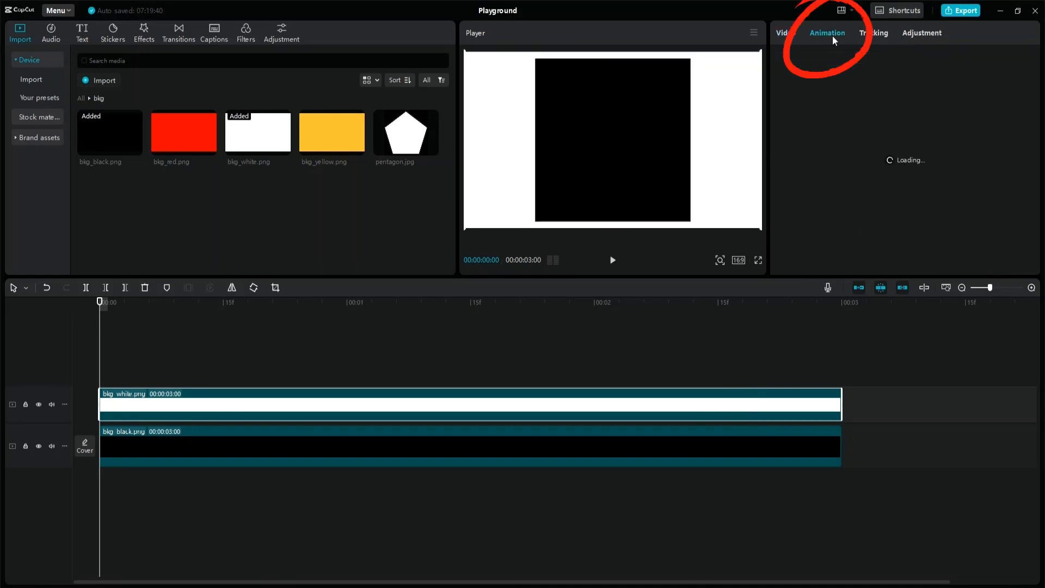
click(827, 33)
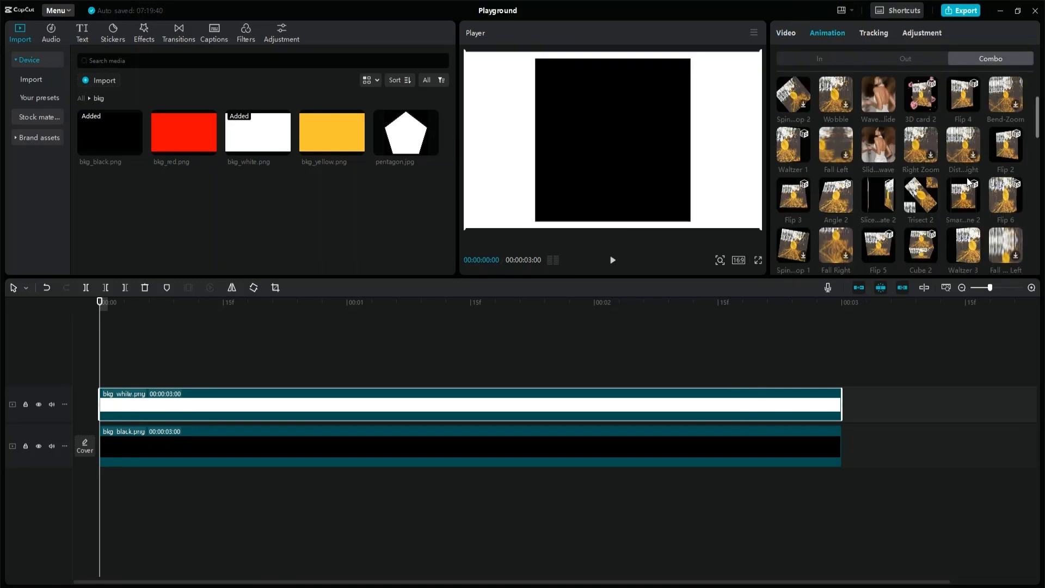